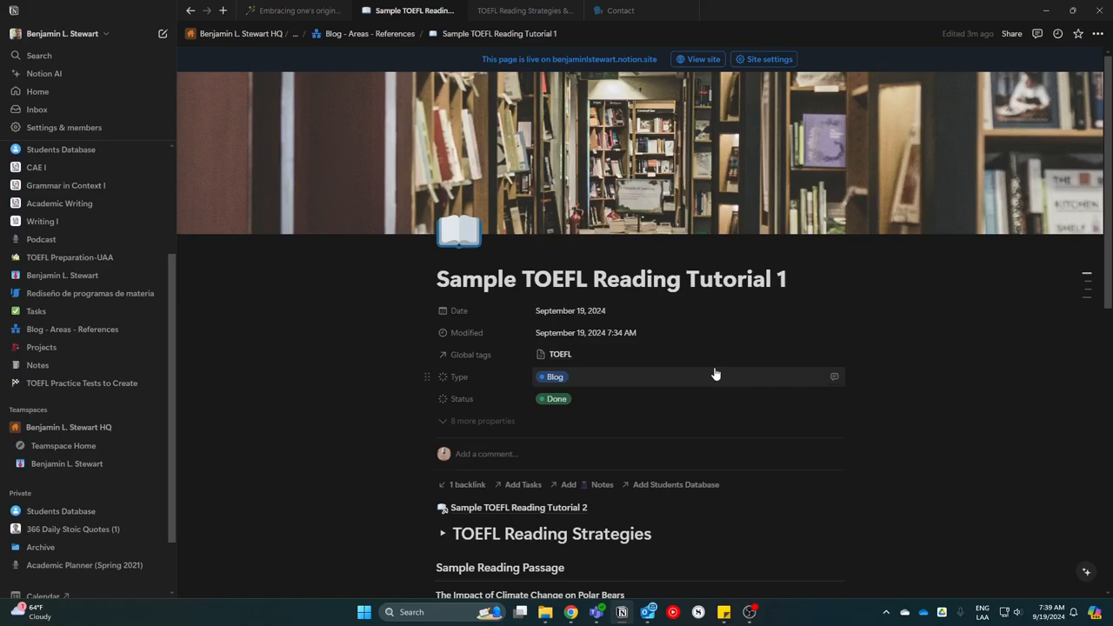
Scroll to the disclaimer and feedback section, expand it briefly, then collapse it again.
scroll("down", 3)
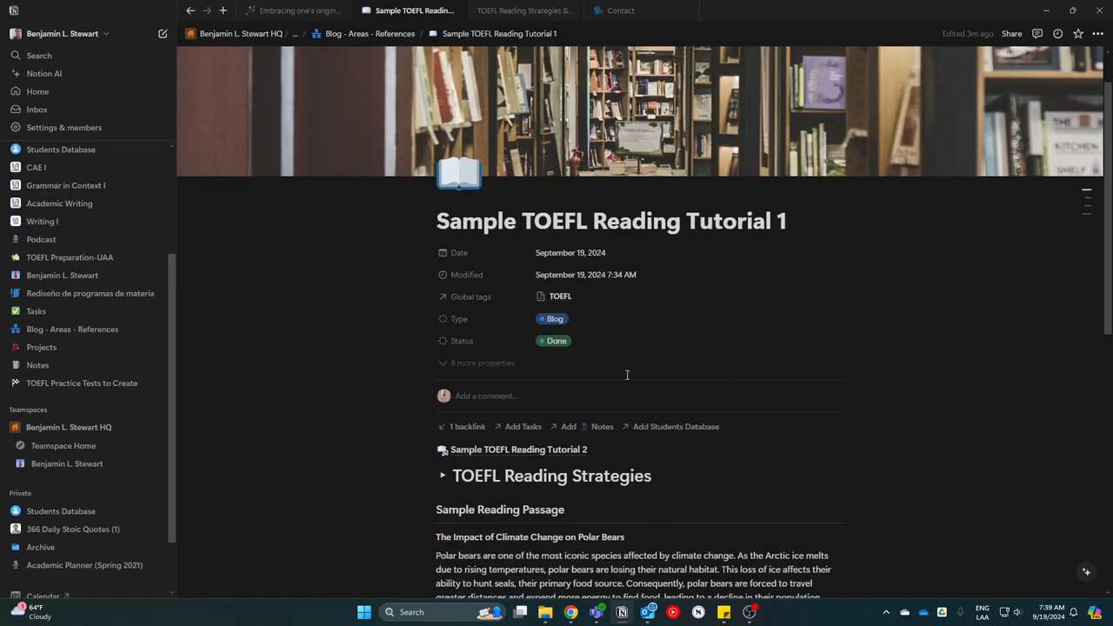
scroll("down", 3)
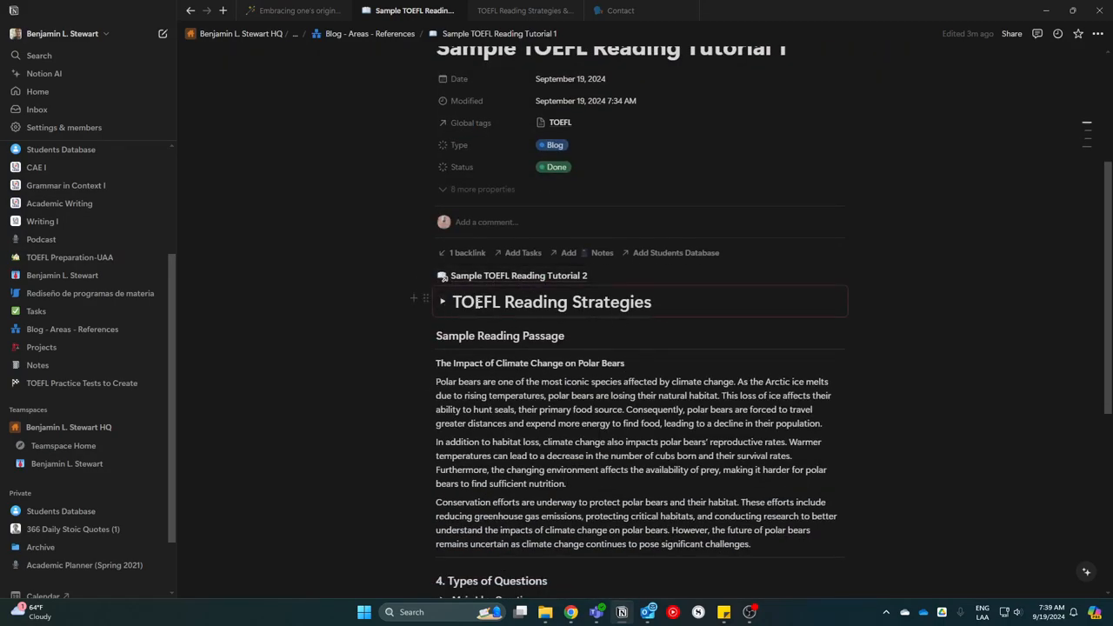
scroll("down", 3)
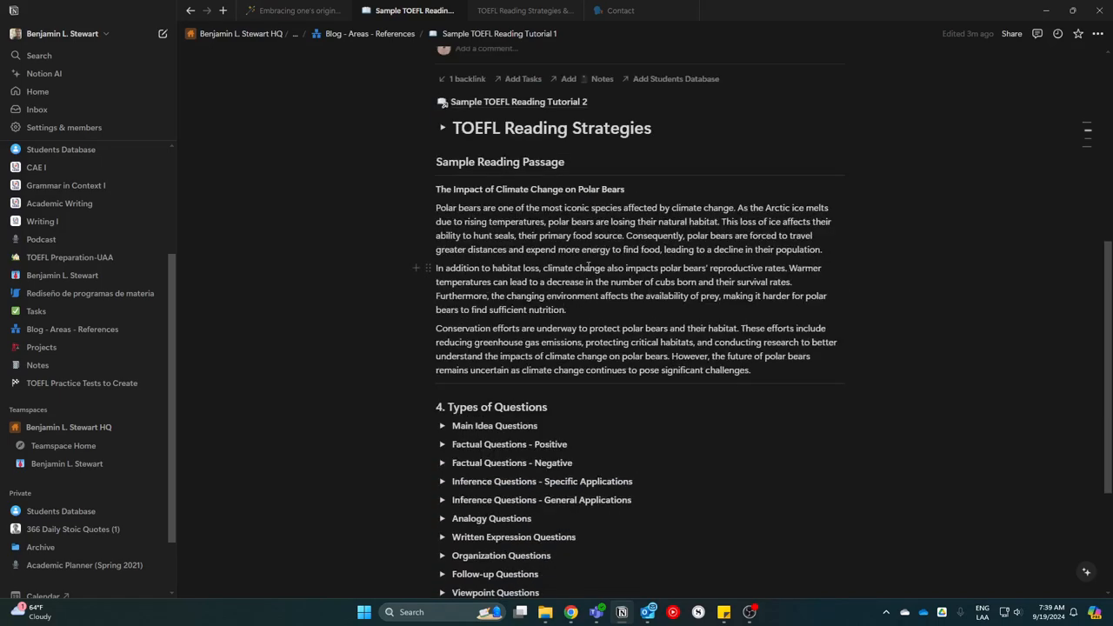
scroll("down", 3)
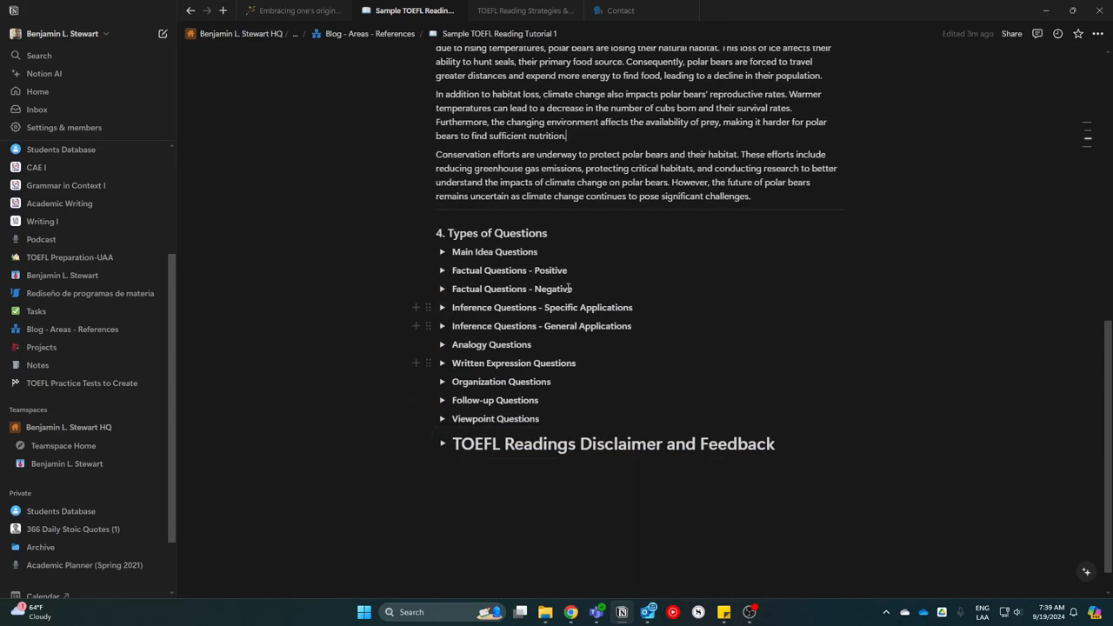
mouse_move(612, 443)
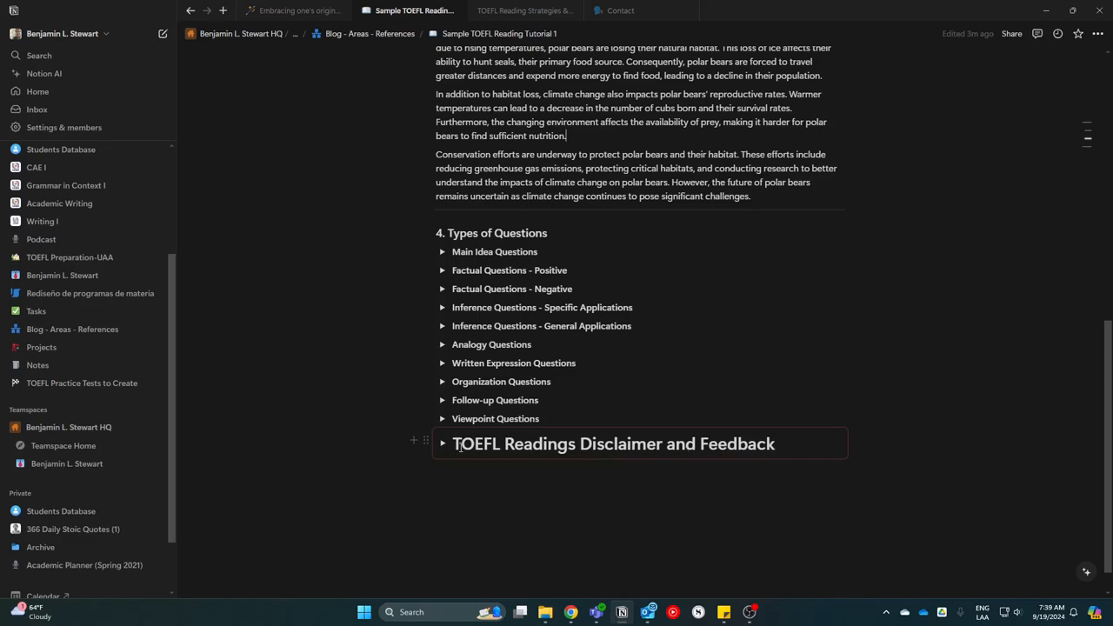
left_click(442, 443)
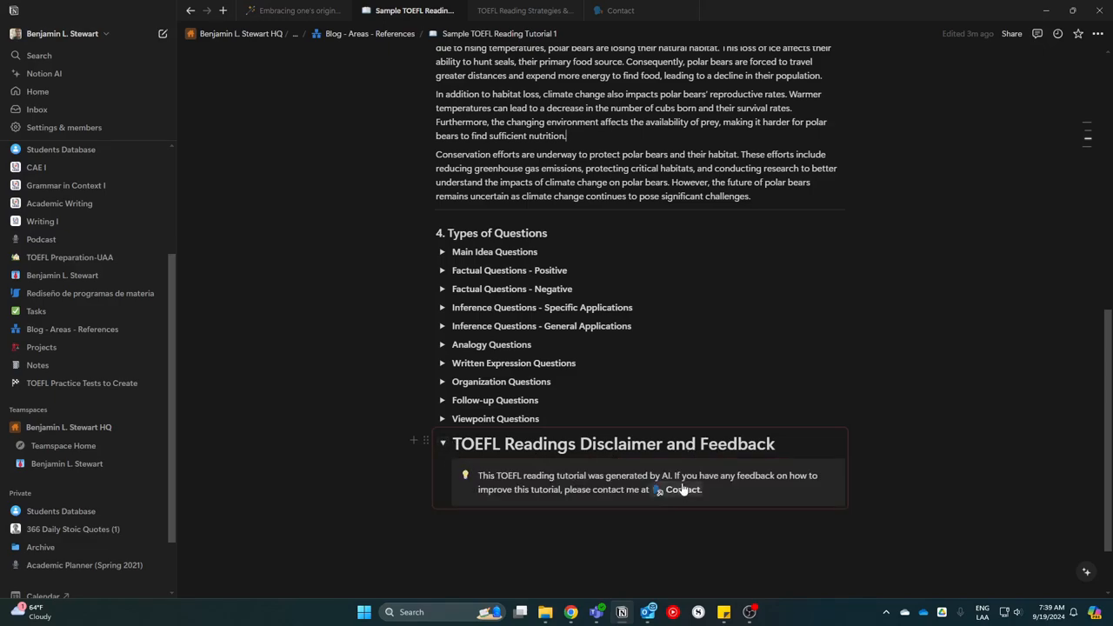
left_click(442, 443)
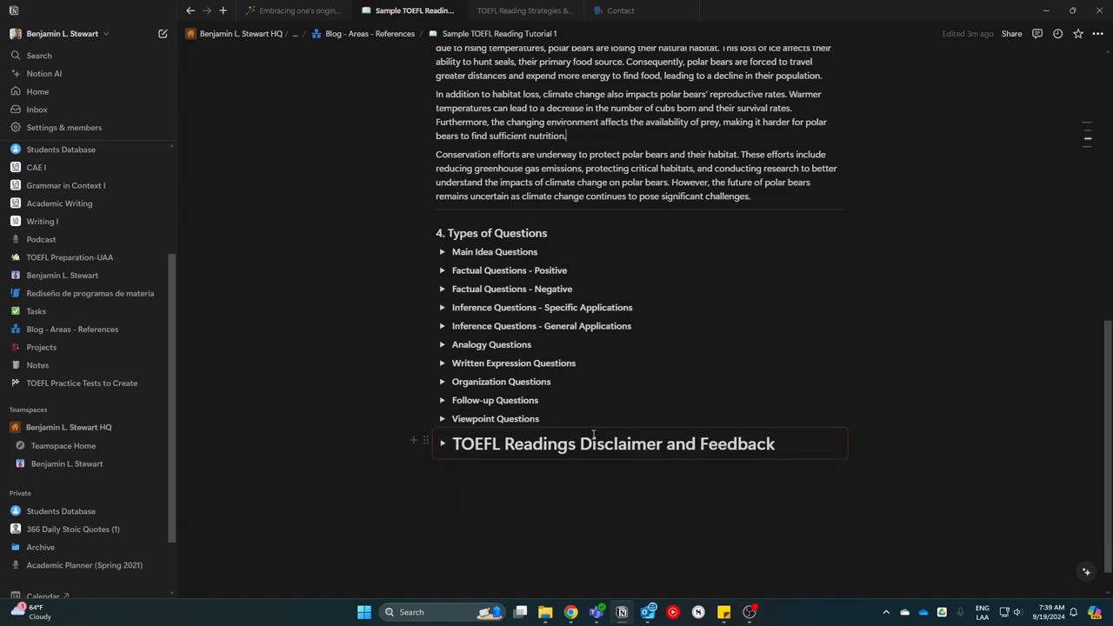
mouse_move(748, 381)
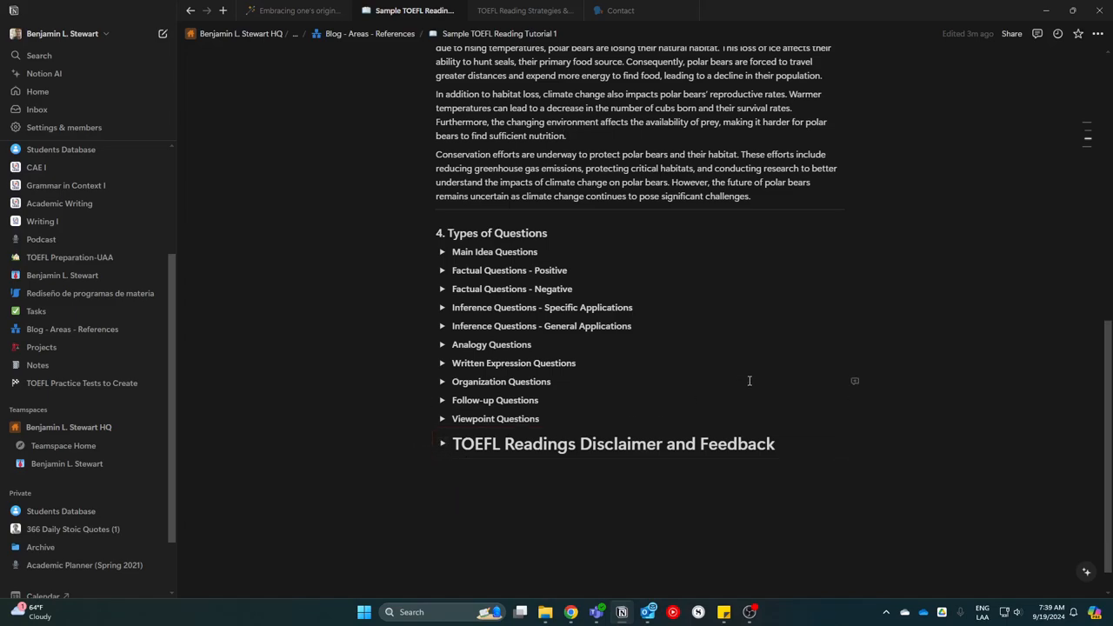
scroll("up", 3)
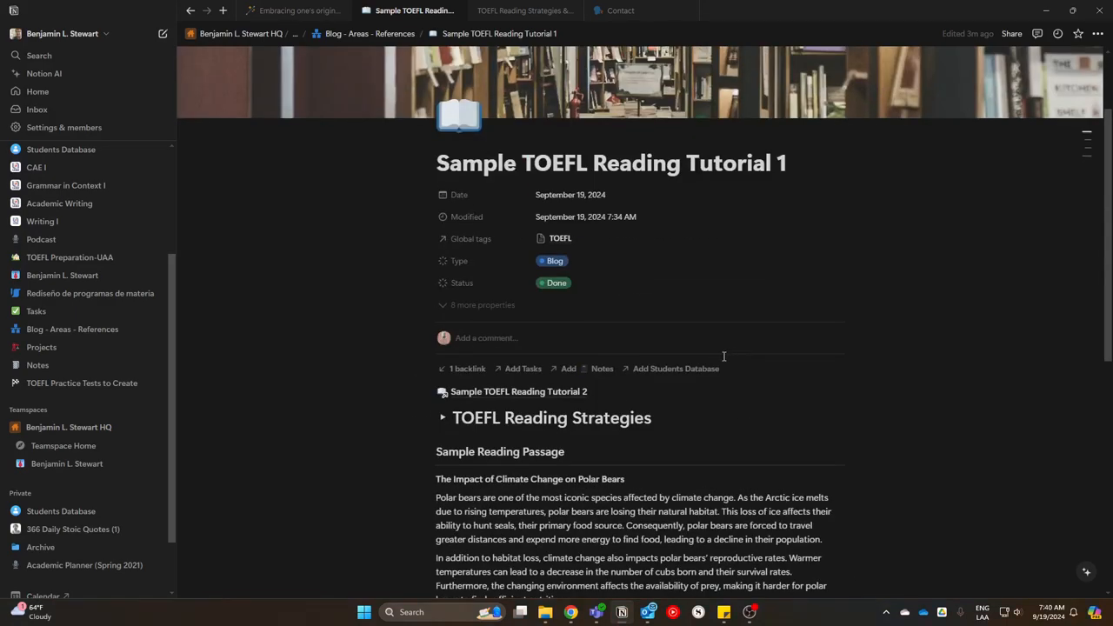
scroll("up", 3)
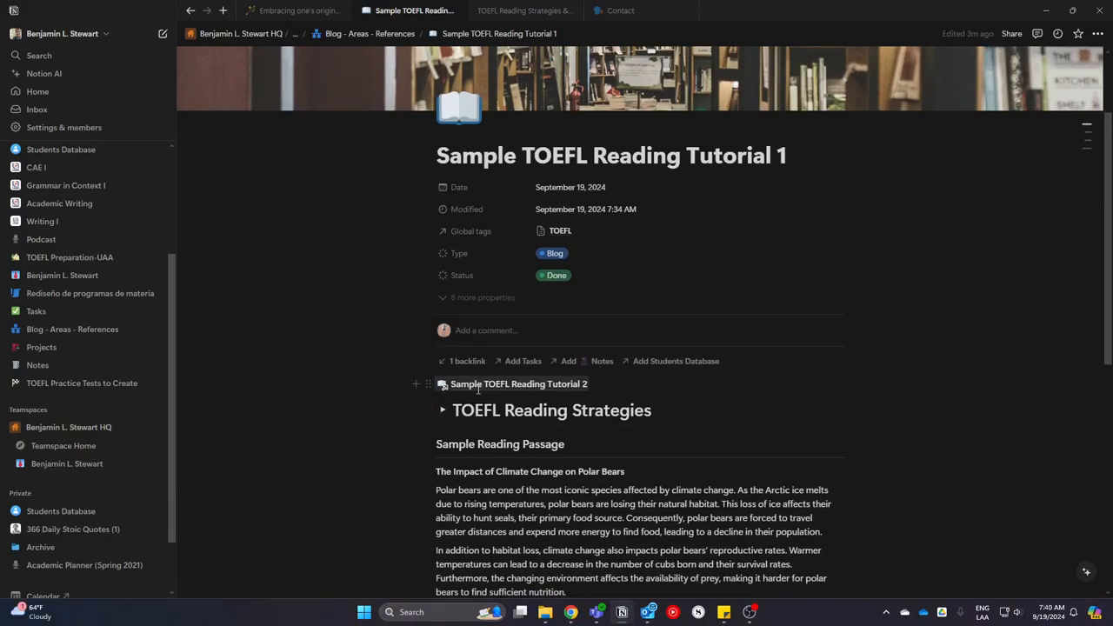
scroll("down", 3)
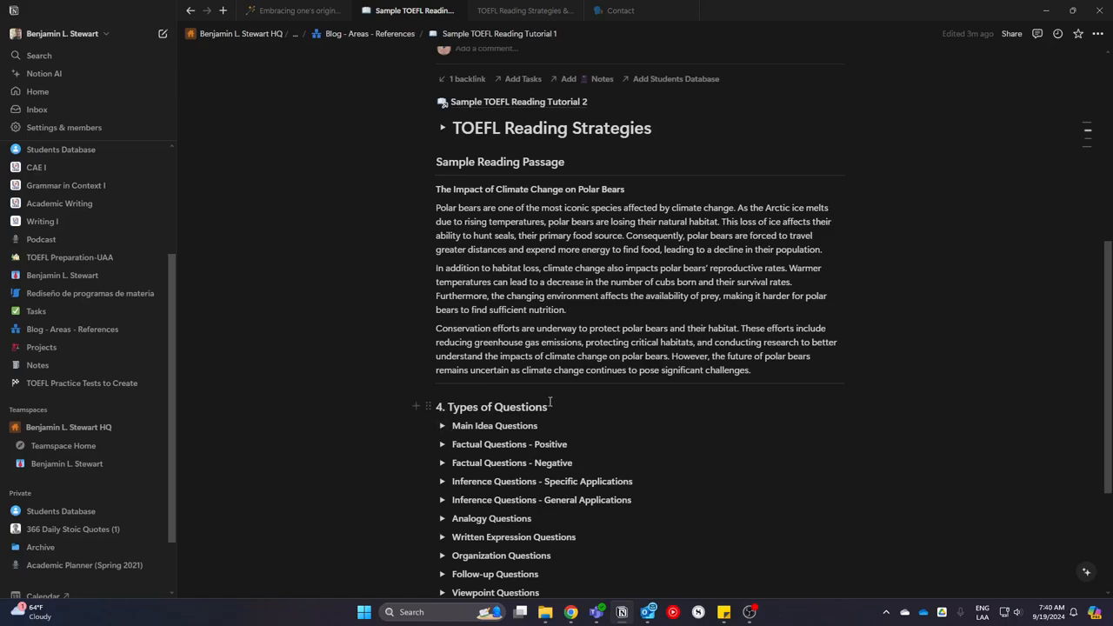
Expand then collapse TOEFL Reading Strategies, leaving the polar bear passage and question types visible.
left_click(565, 309)
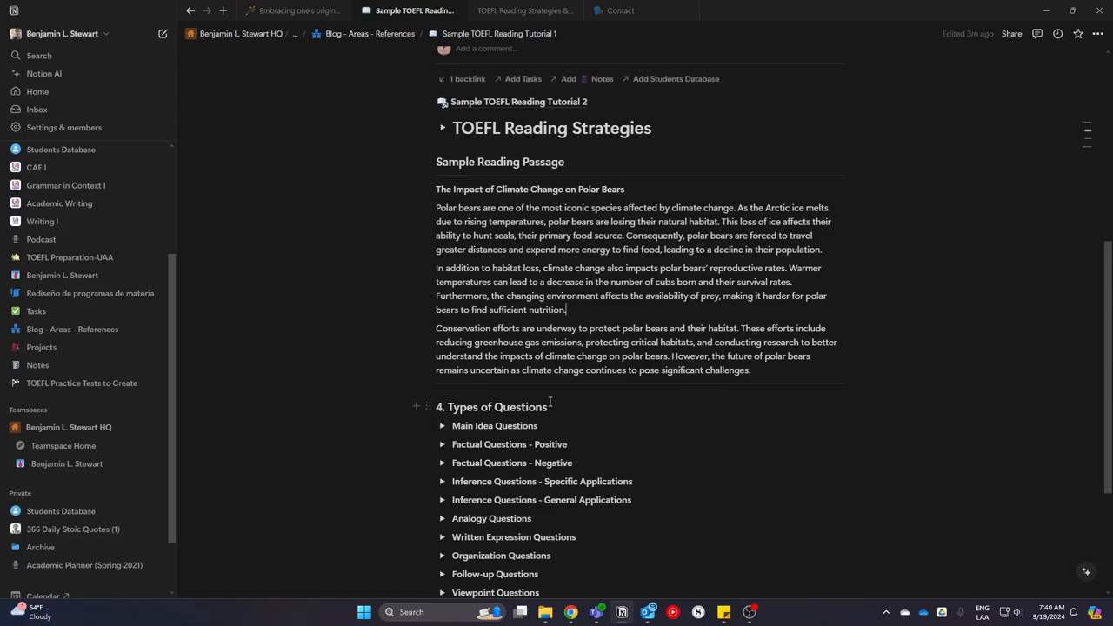
left_click(442, 129)
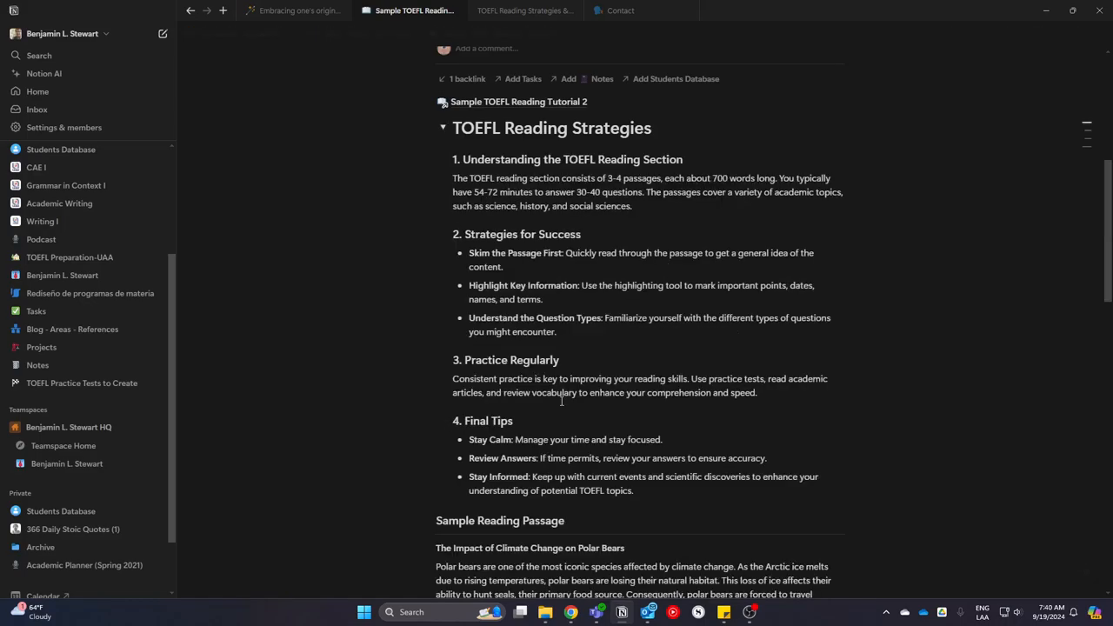
scroll("down", 3)
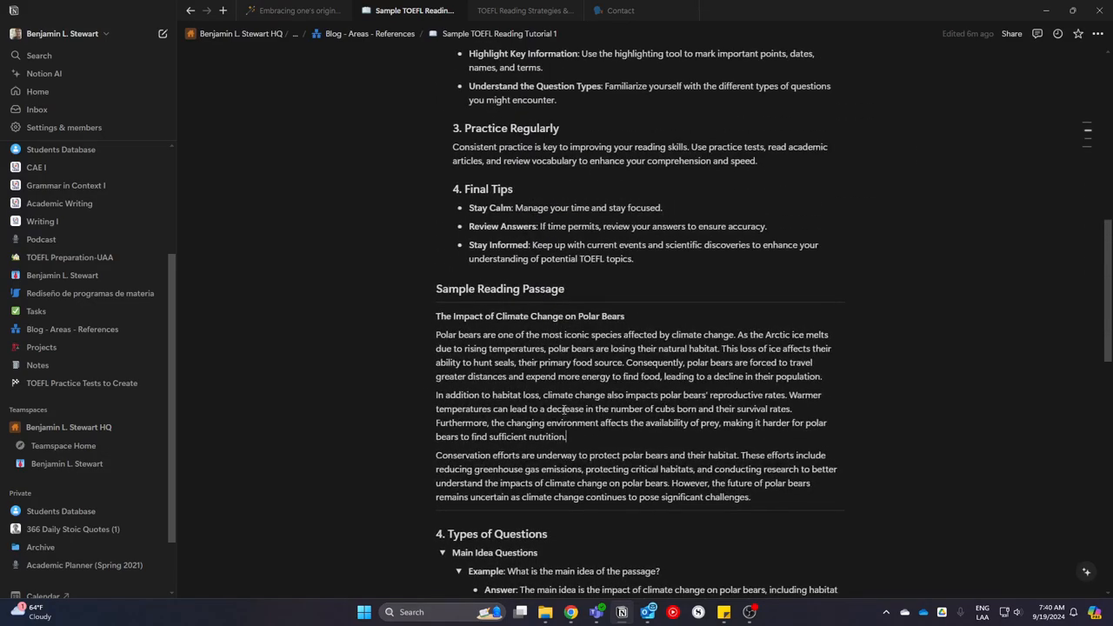
scroll("down", 3)
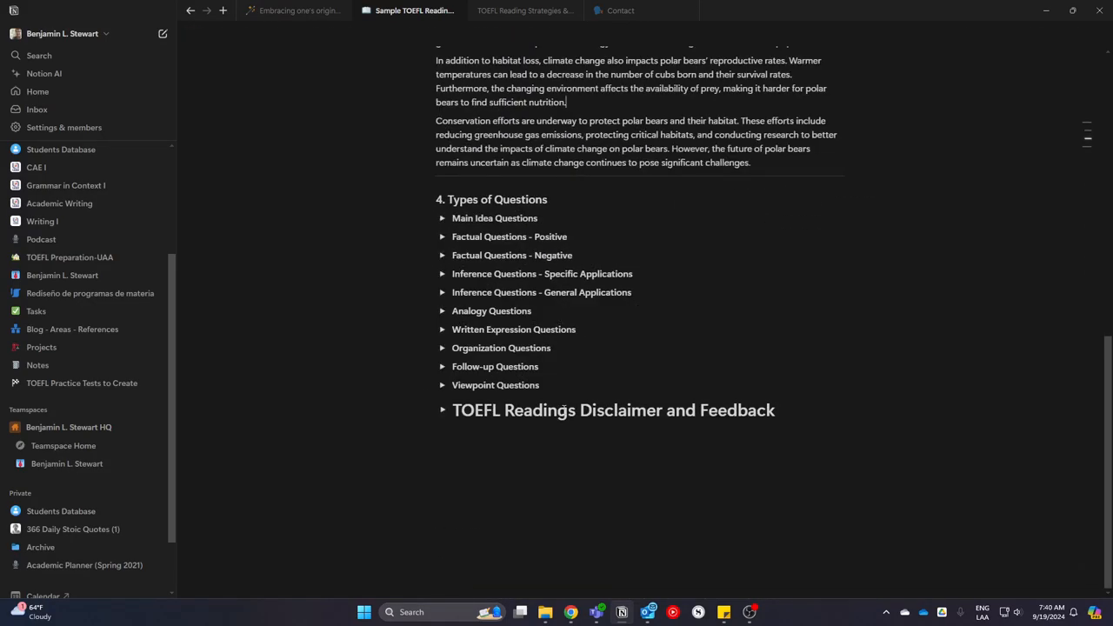
scroll("up", 3)
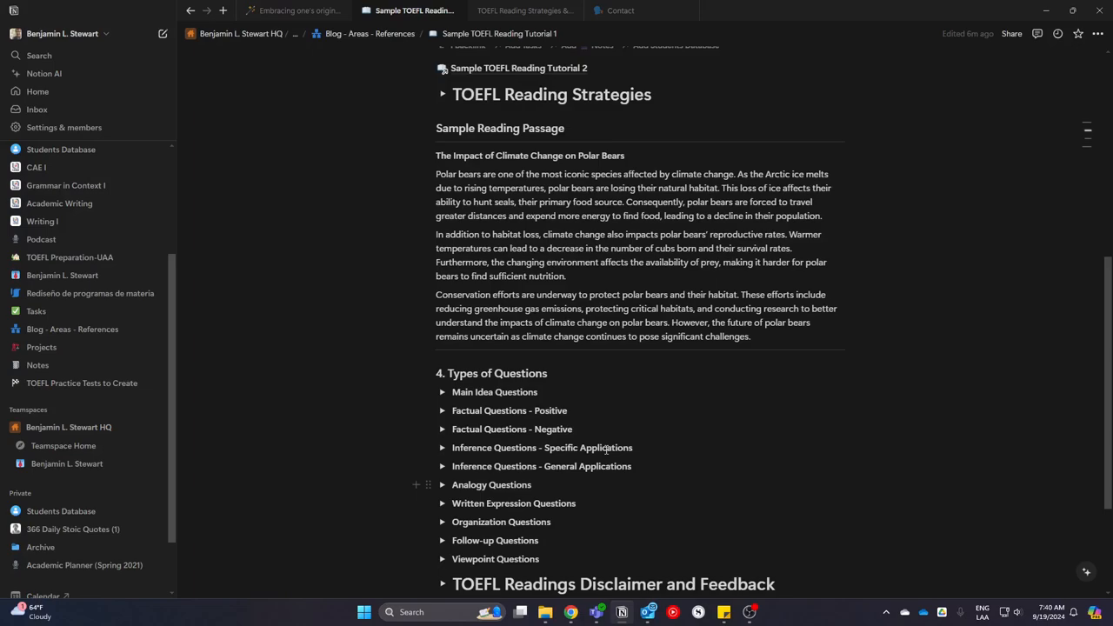
scroll("up", 3)
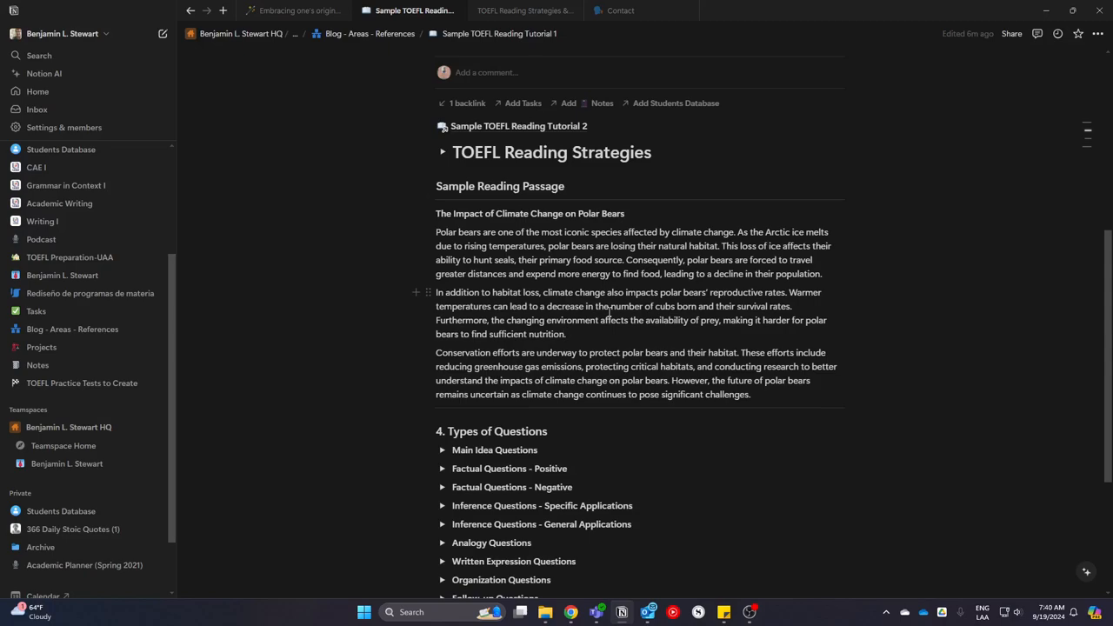
scroll("up", 3)
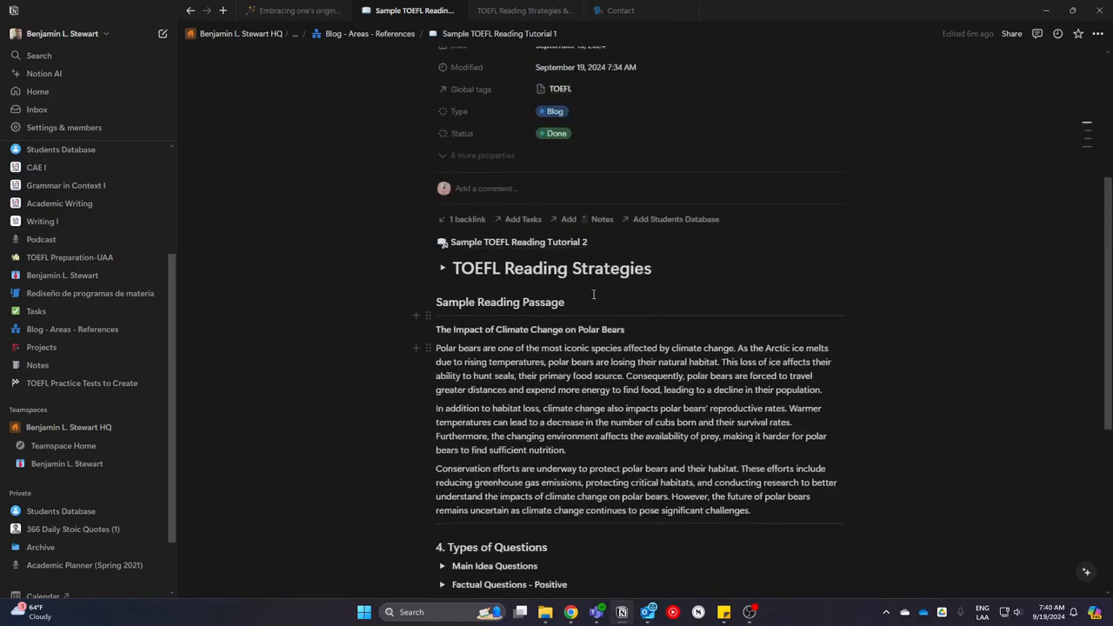
left_click(442, 267)
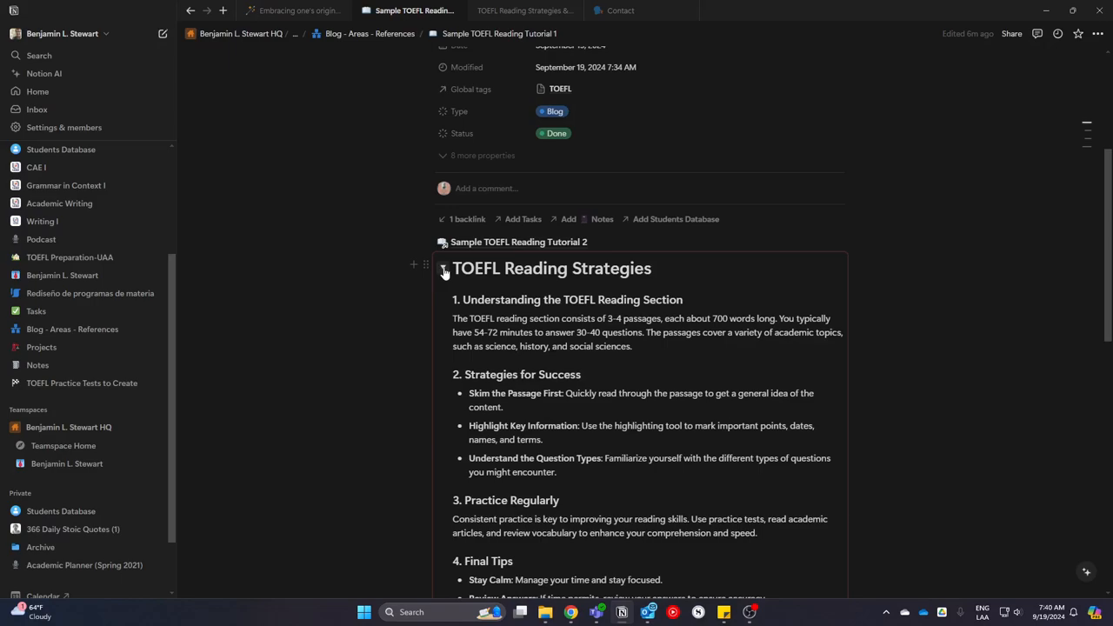
scroll("down", 3)
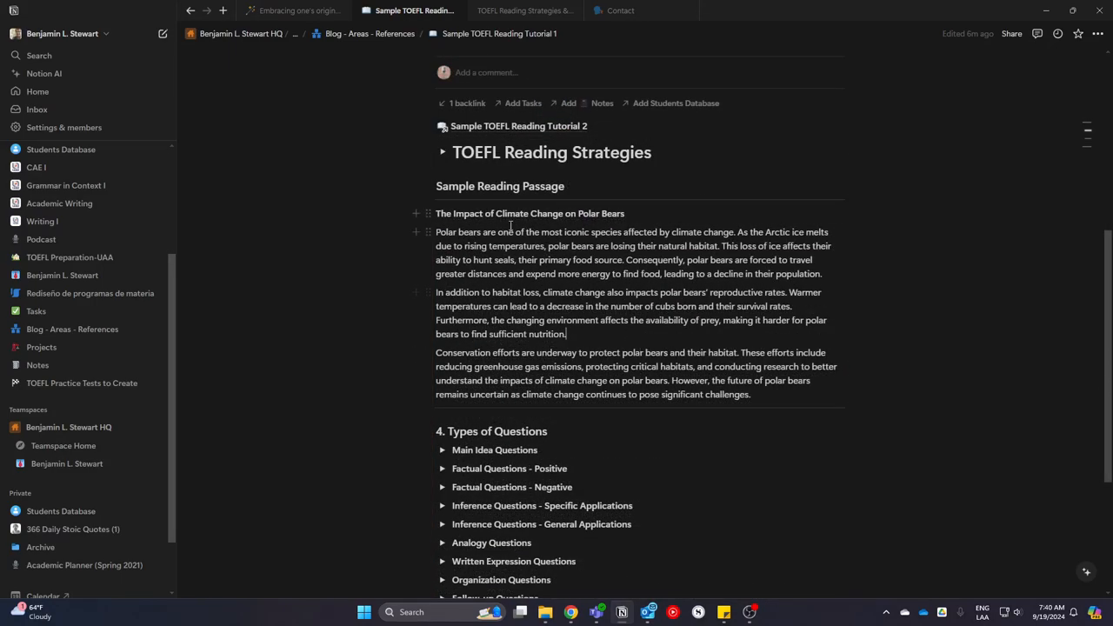
scroll("down", 3)
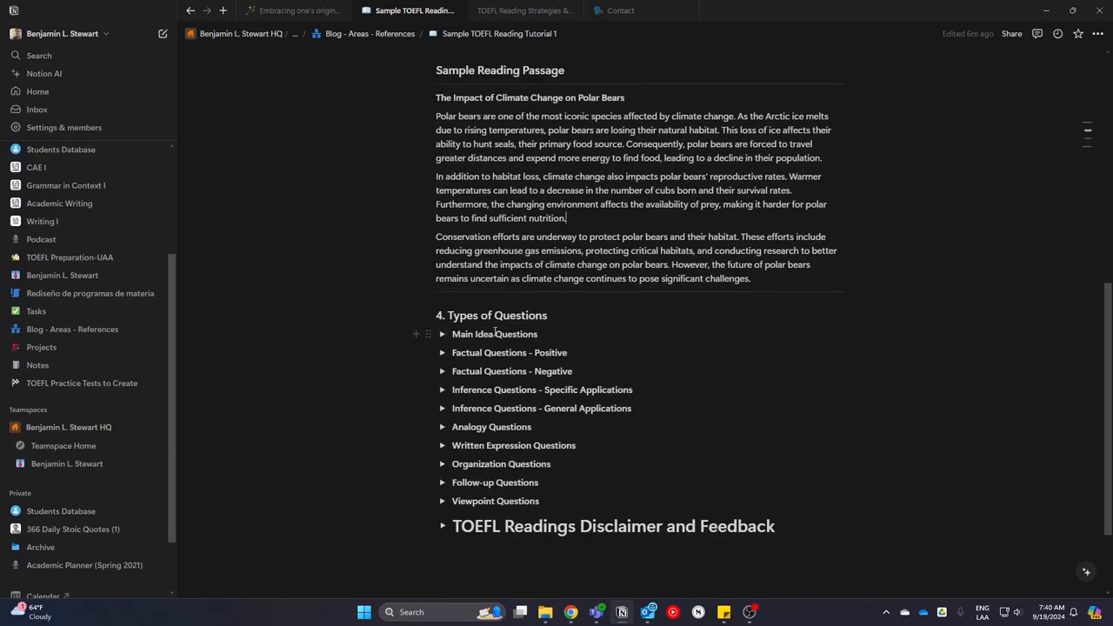
mouse_move(426, 314)
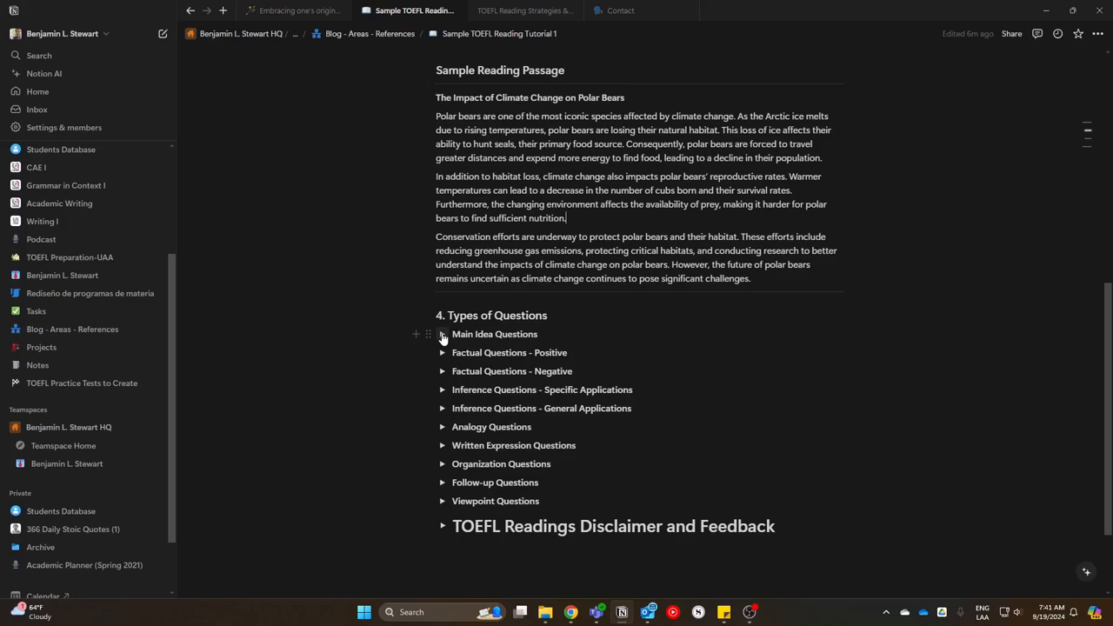
Expand Main Idea Questions, reveal its example answer, then hide it again.
left_click(442, 333)
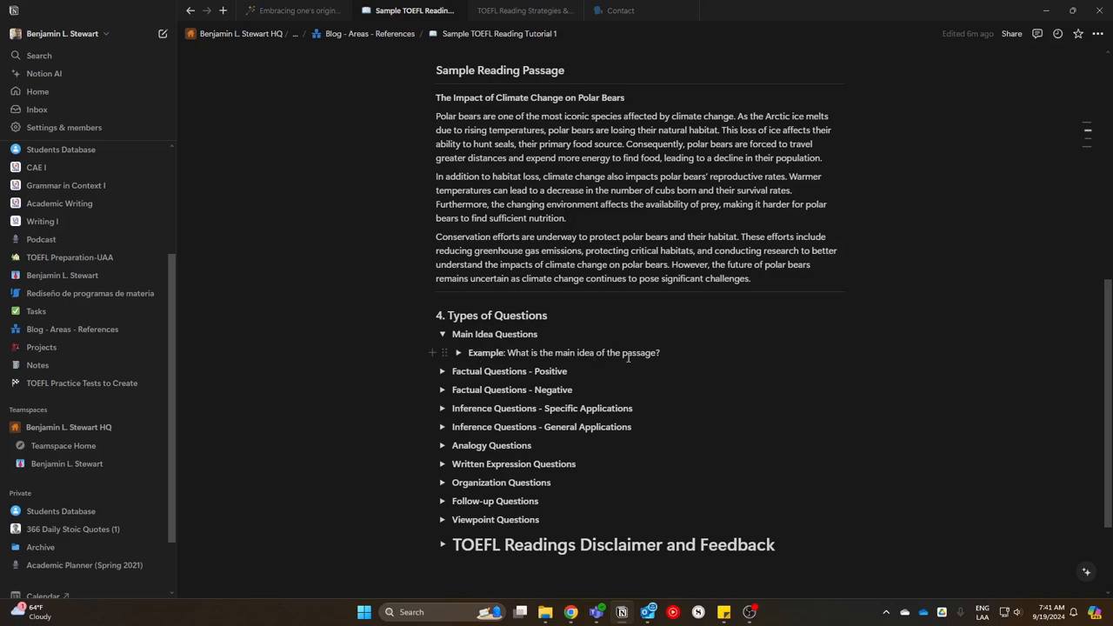
scroll("up", 3)
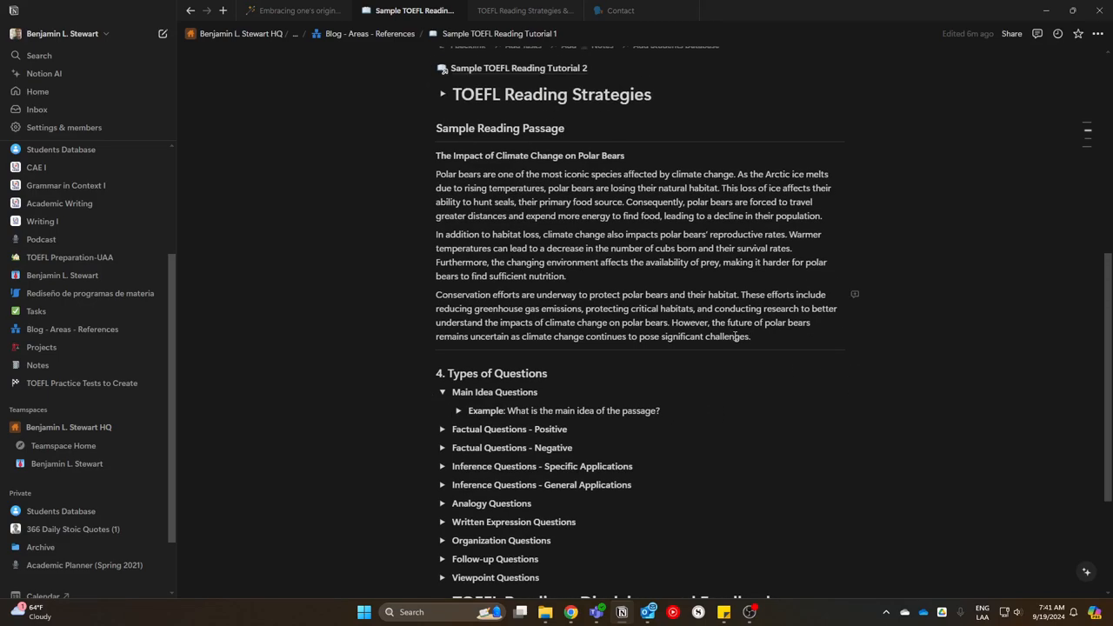
mouse_move(560, 407)
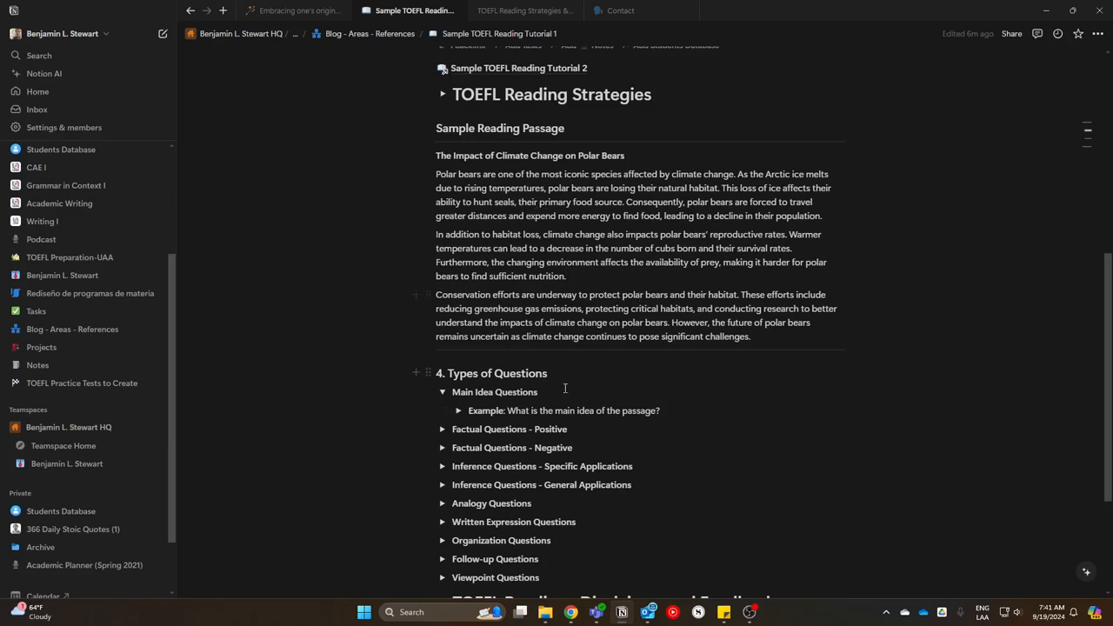
left_click(459, 410)
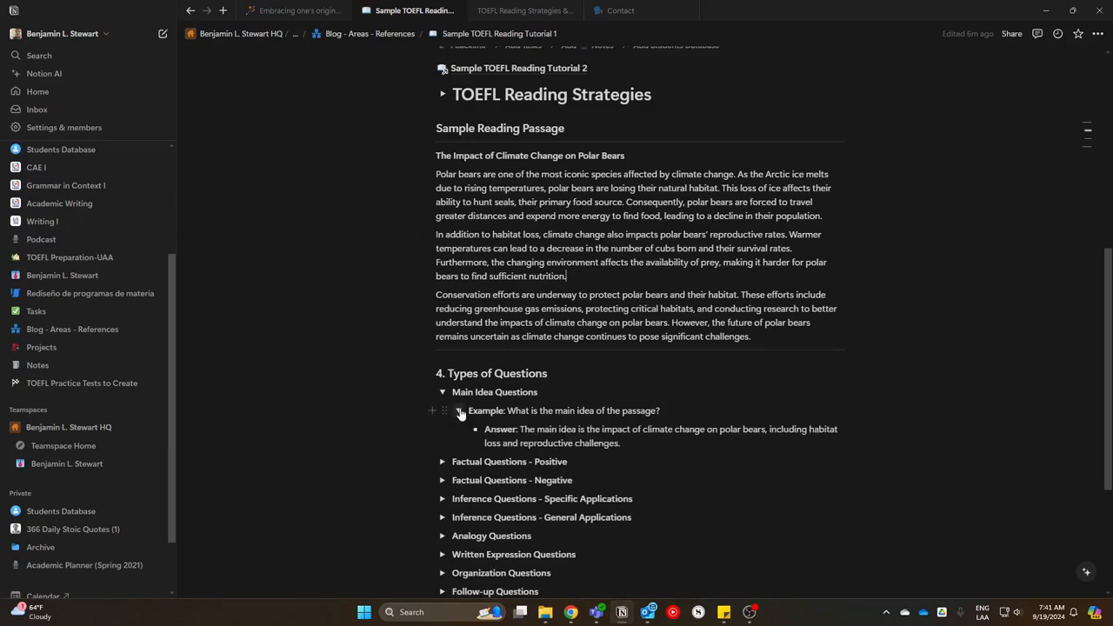
left_click(459, 411)
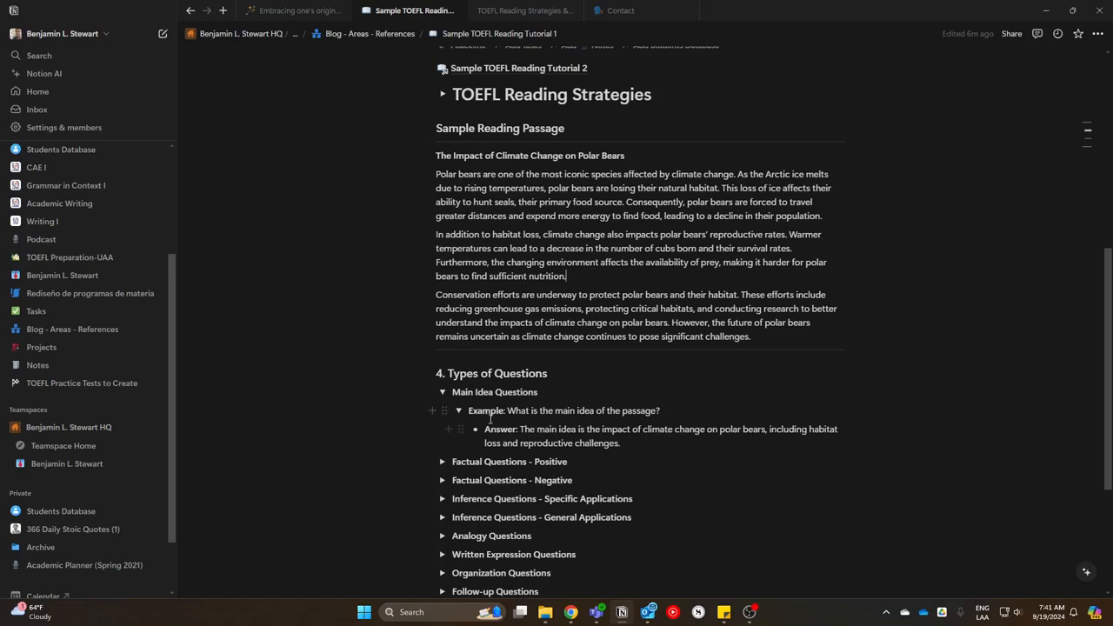
left_click(459, 410)
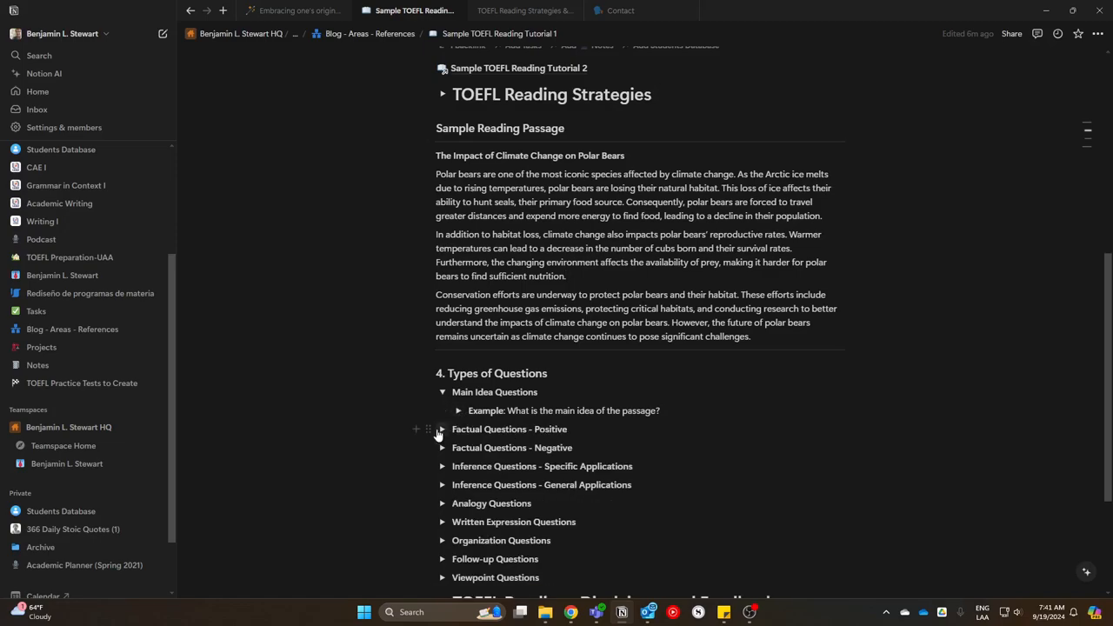
Expand Factual Questions - Positive and reveal the food source example's answer 'Seals'.
left_click(442, 427)
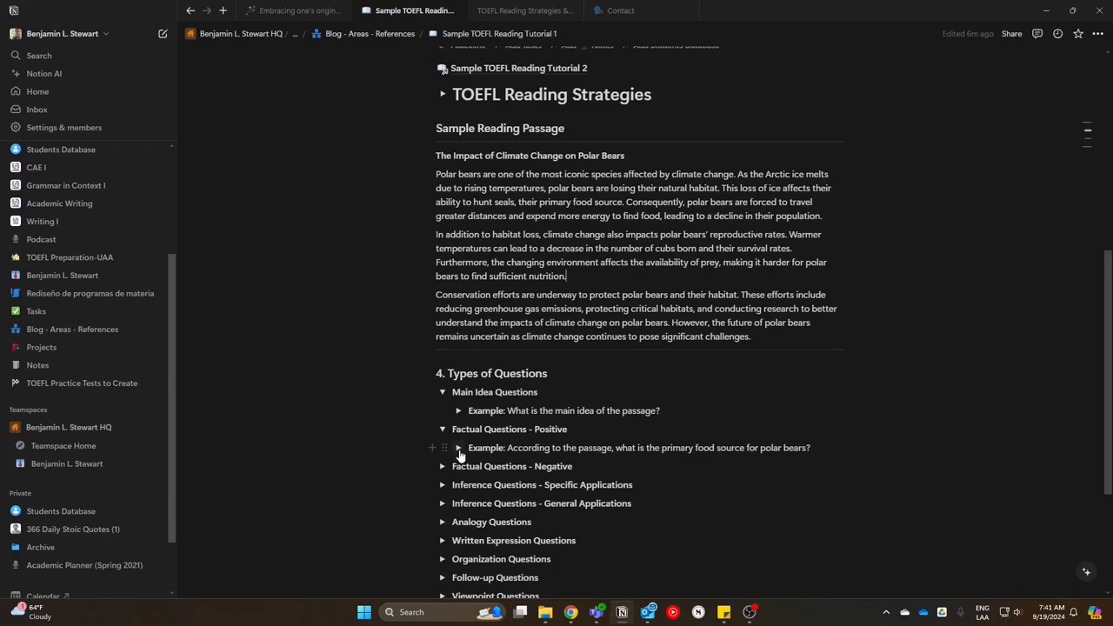
left_click(459, 447)
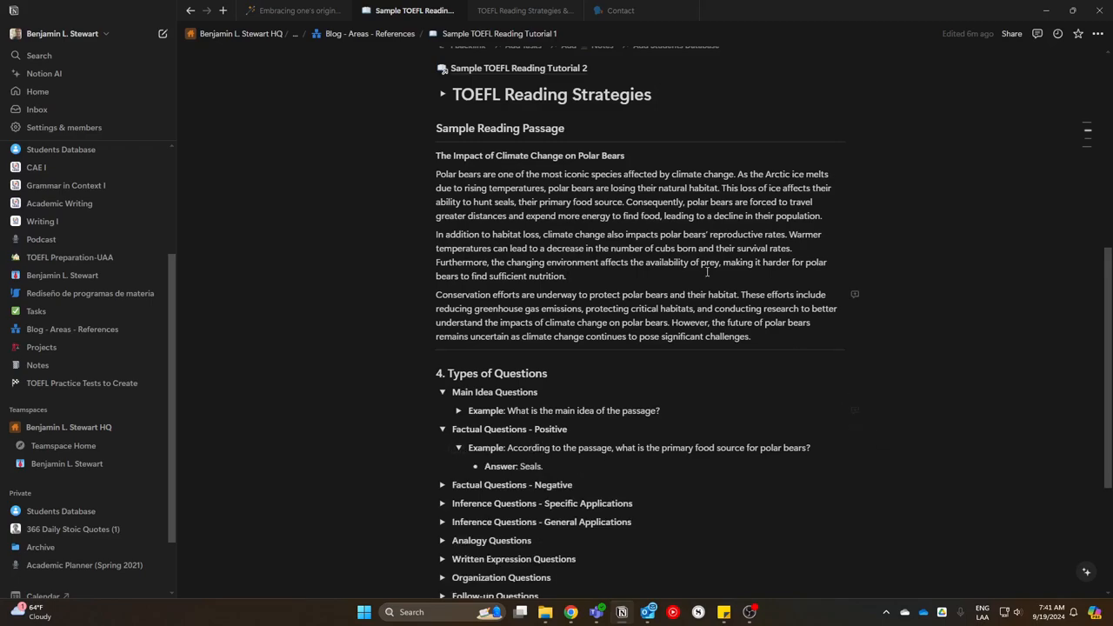
mouse_move(678, 352)
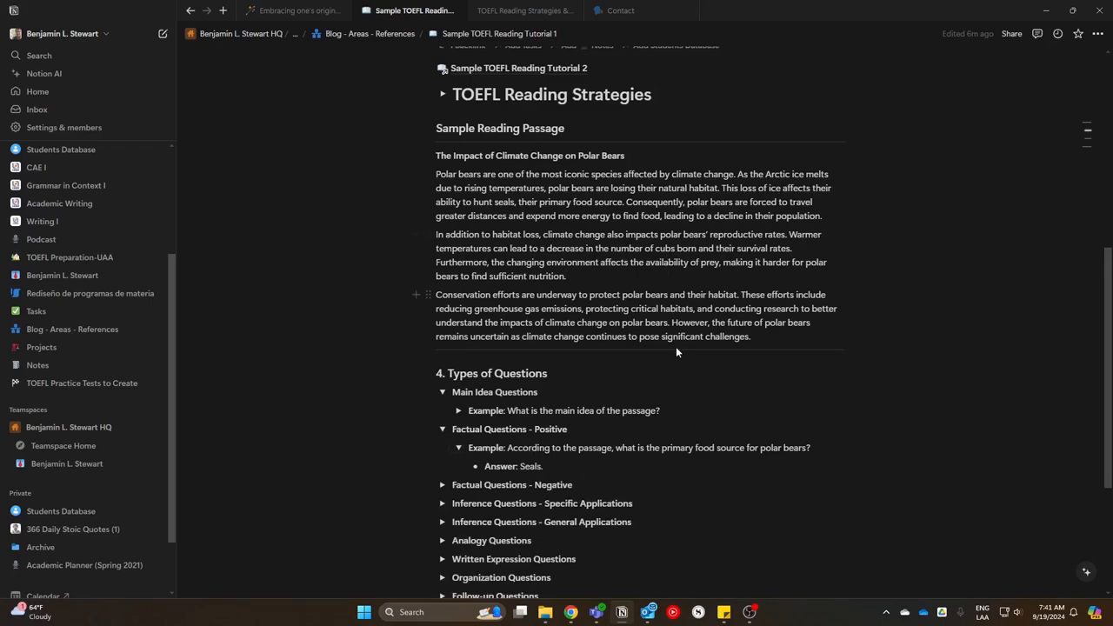
mouse_move(704, 221)
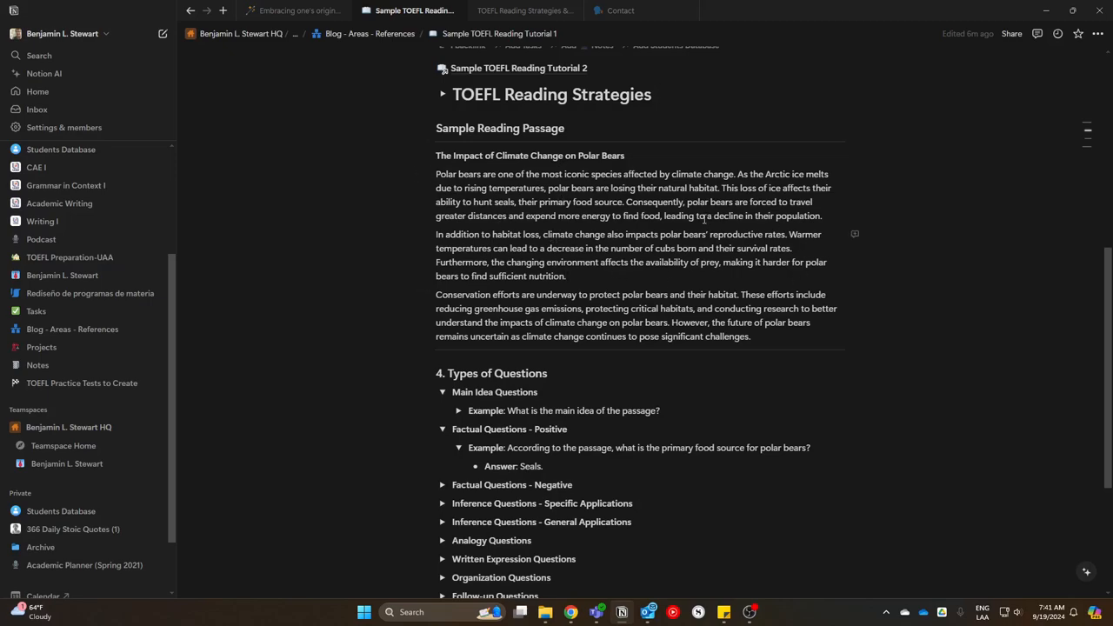
mouse_move(685, 235)
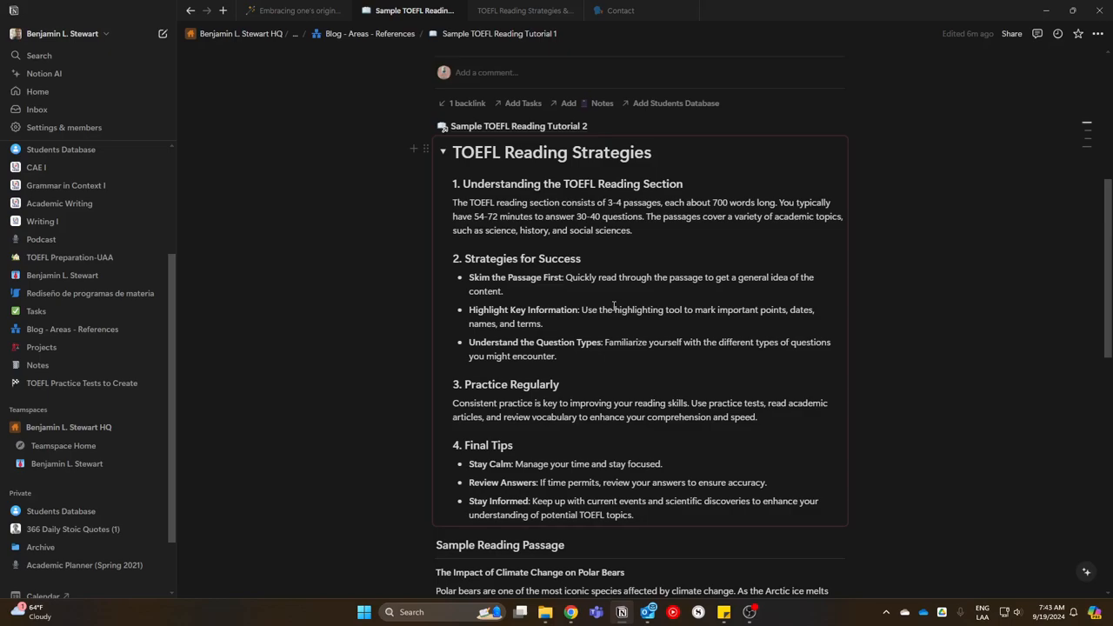
Expand 'TOEFL Readings Disclaimer and Feedback' to show its AI-generated note.
scroll("down", 3)
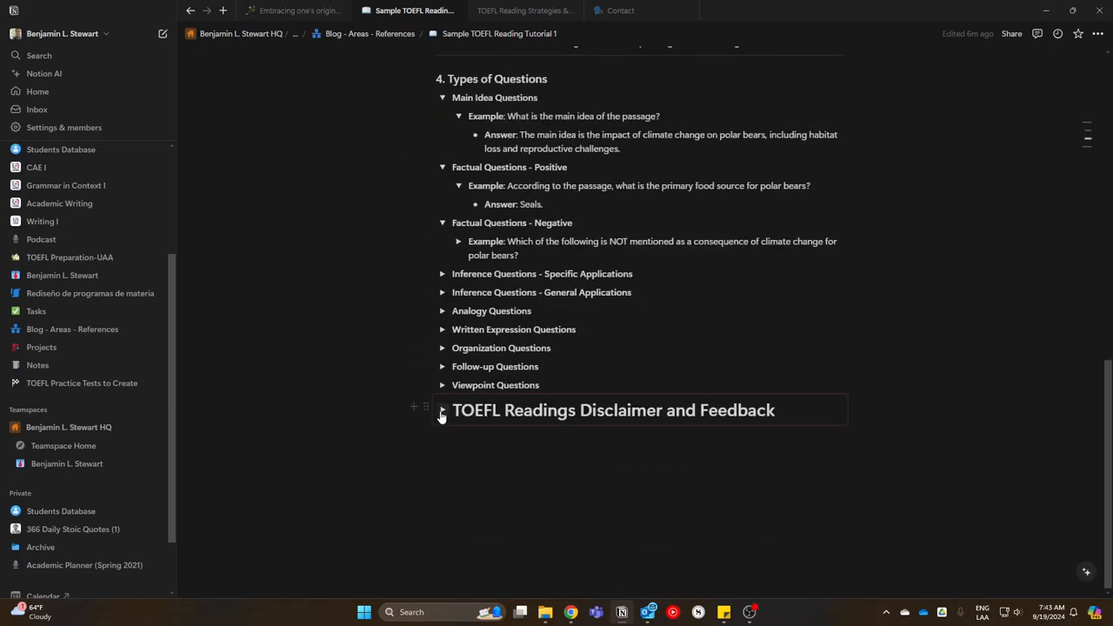
left_click(442, 410)
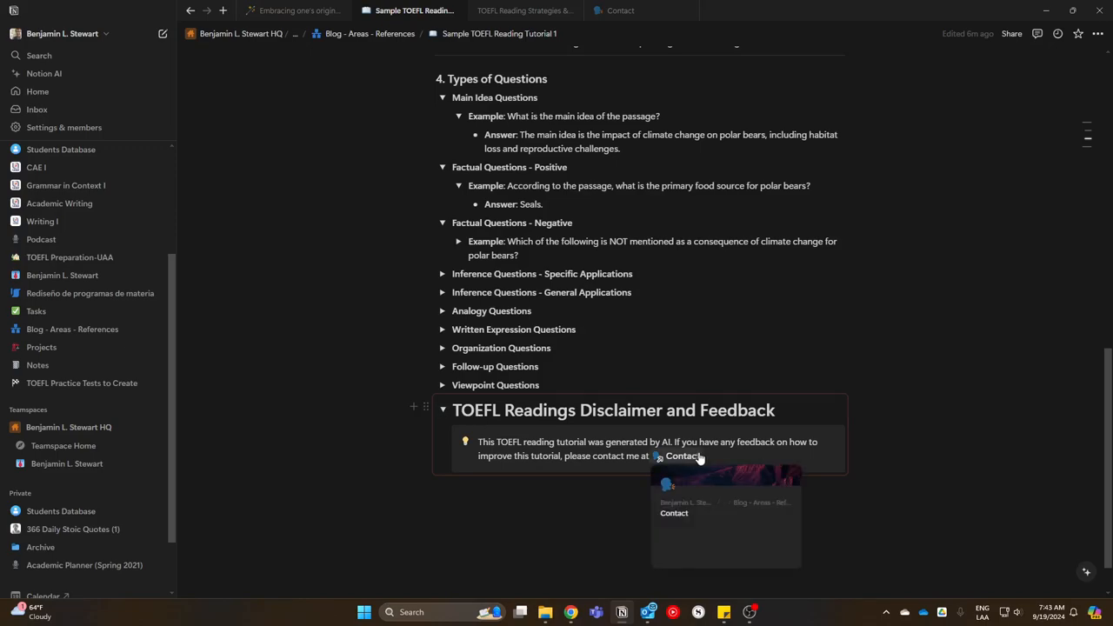
mouse_move(476, 431)
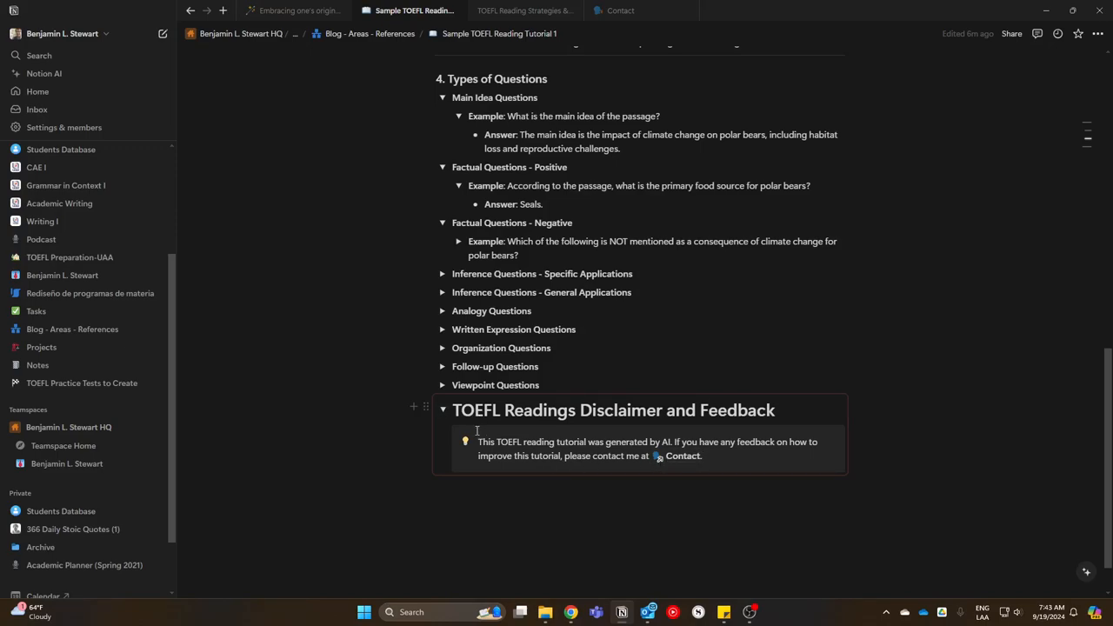